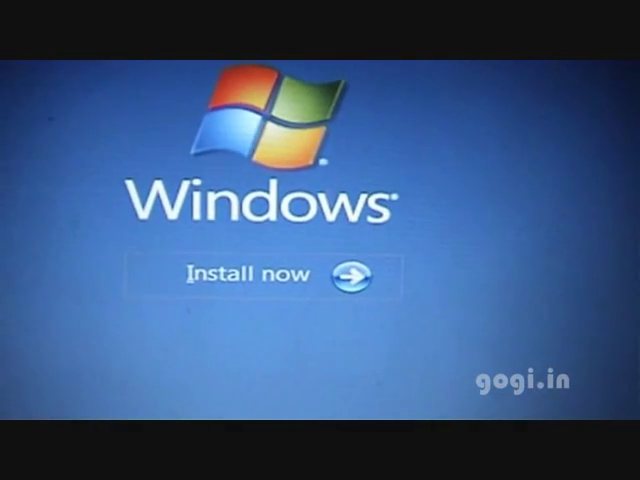
Launch the Windows installation from the Windows Setup screen with Install now
click(257, 273)
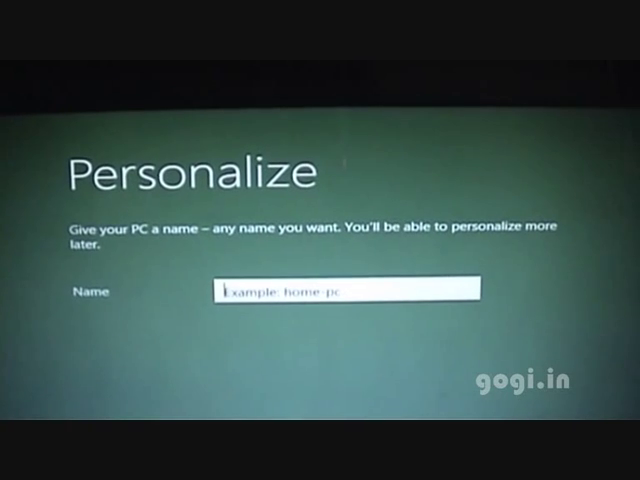
Enter 'gogi' as the PC name on the Personalize page
text(gogi)
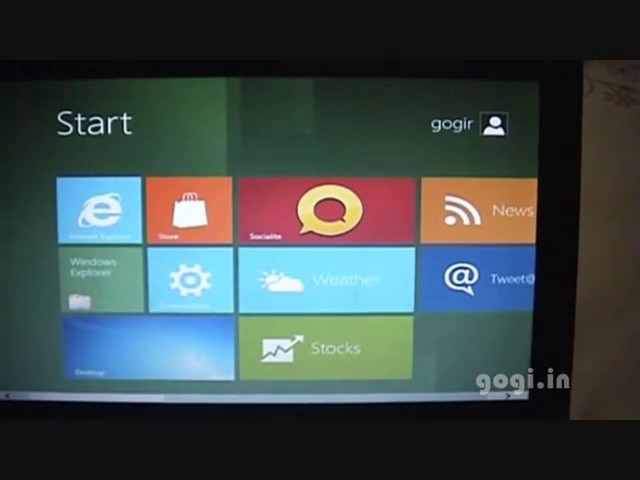
scroll(right, 3)
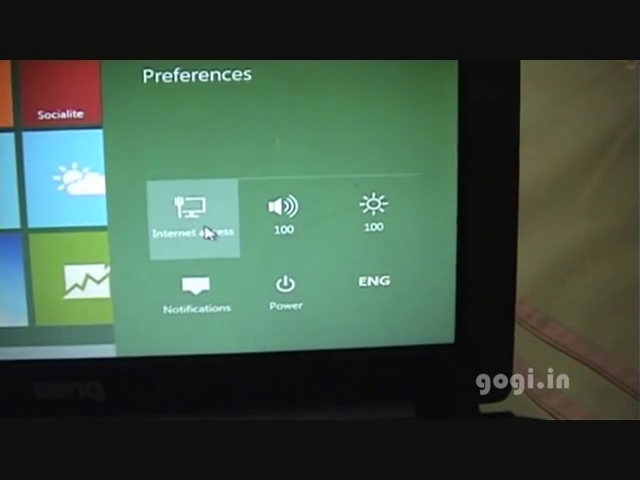
Check the Internet access status in the Settings Preferences panel
click(193, 283)
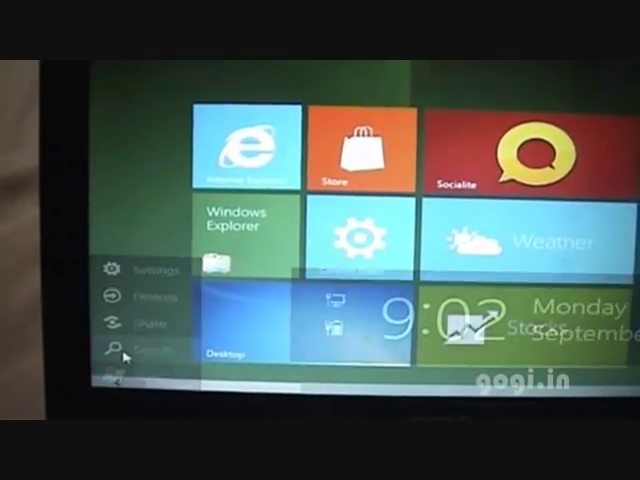
Open Search and scroll through the alphabetical list of installed apps
click(117, 348)
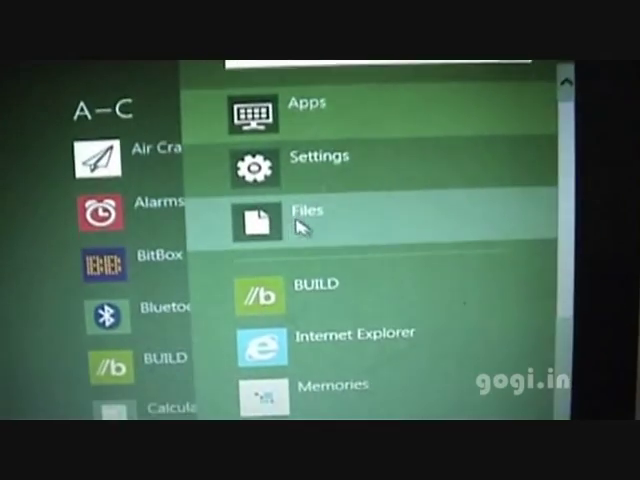
scroll(down, 3)
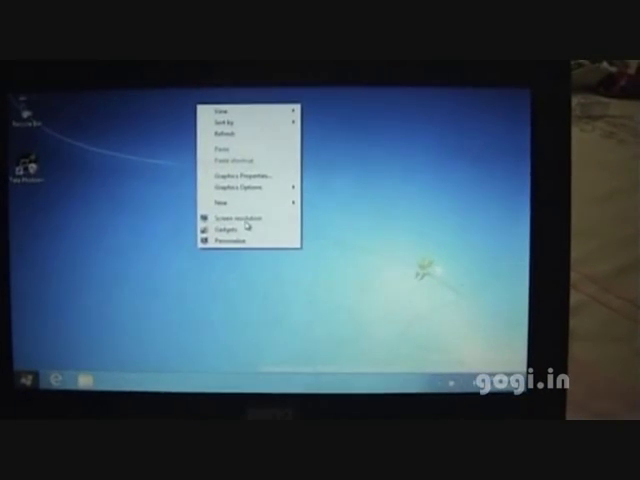
Choose Screen resolution from the desktop right-click menu
click(227, 215)
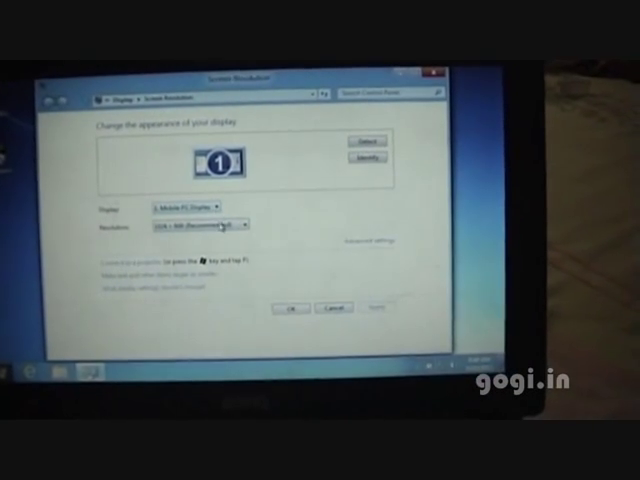